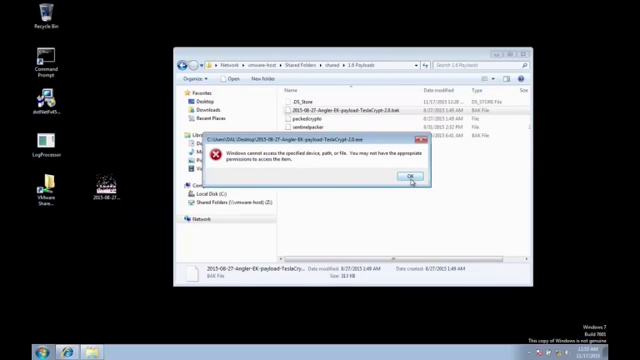
Acknowledge the 'Windows cannot access' error for the TeslaCrypt payload file
click(410, 178)
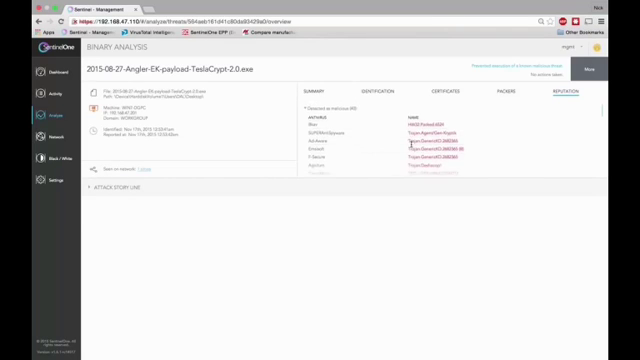
Scroll through the payload's binary analysis summary and certificate details
scroll(down, 3)
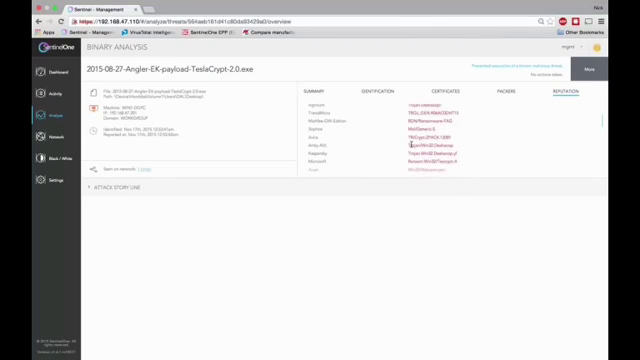
scroll(down, 3)
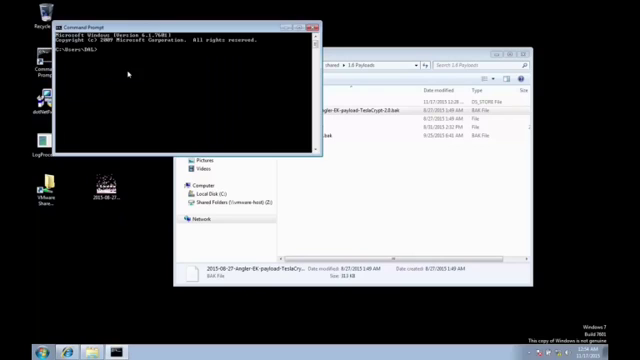
From the Desktop folder, enter echo "abc" > 2015-08-27-angler-EK-payload-TeslaCrypt-2.0.r
text(cd desktop)
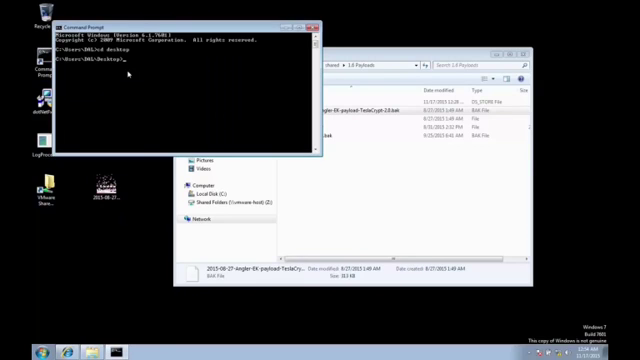
text(echo "abc" >>)
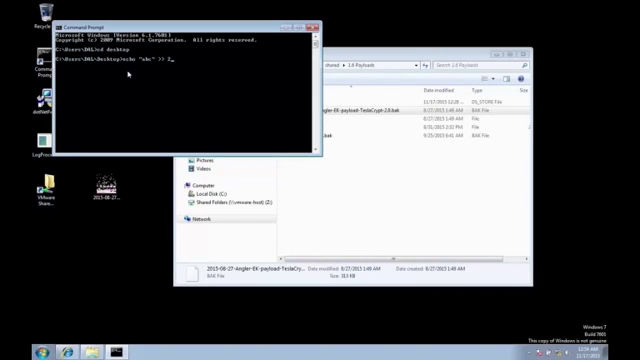
text(2015-08-27-angler-EK-payload-TeslaCrypt-2.0.r)
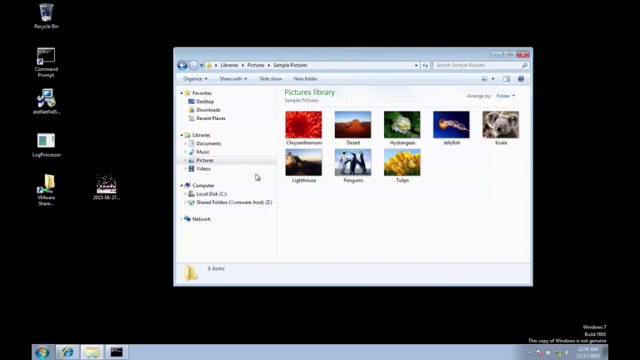
View the Sample Pictures library before and after the payload encrypts its files
click(100, 184)
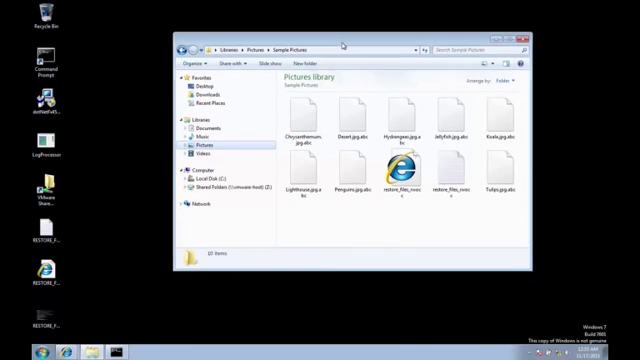
click(196, 152)
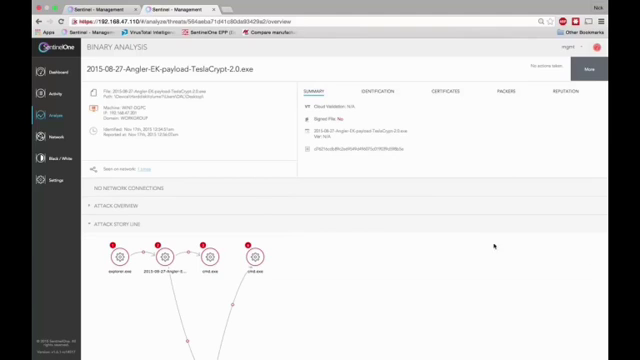
Show the event details panel for a process node in the Attack Storyline chart
scroll(down, 3)
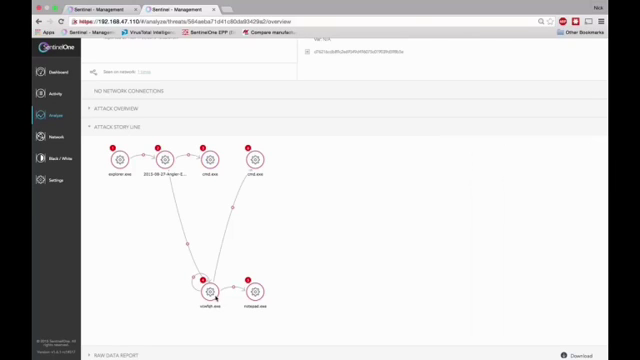
click(204, 282)
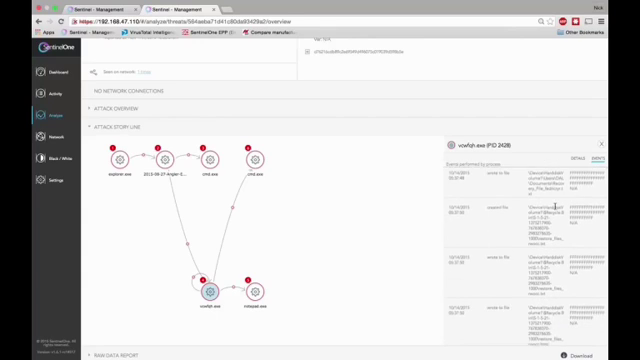
scroll(down, 3)
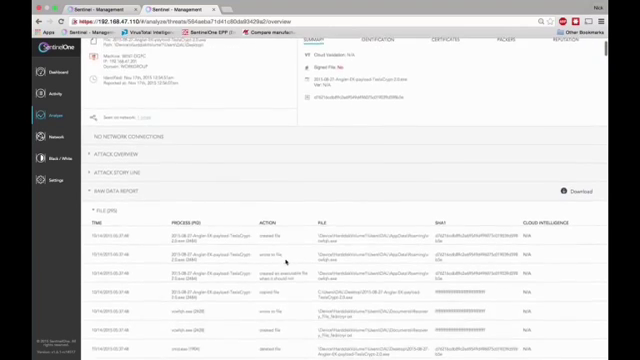
Scroll to the Raw Data table of the payload's file events
scroll(down, 3)
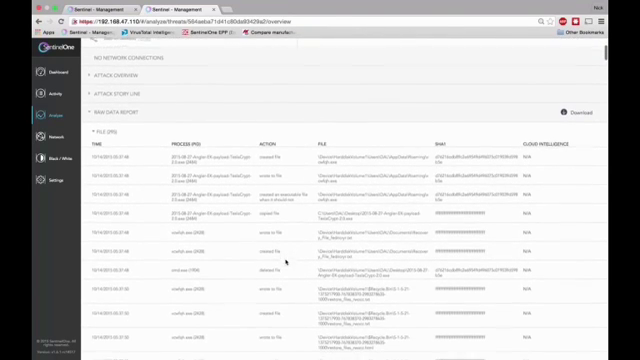